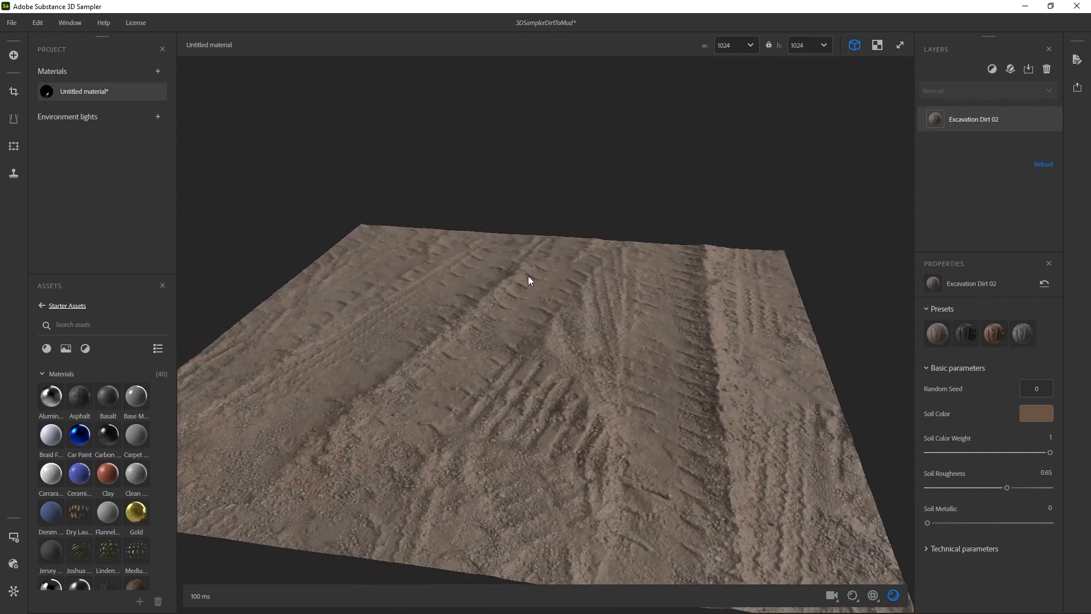
{"action": "mouse_move", "coordinate": [531, 278]}
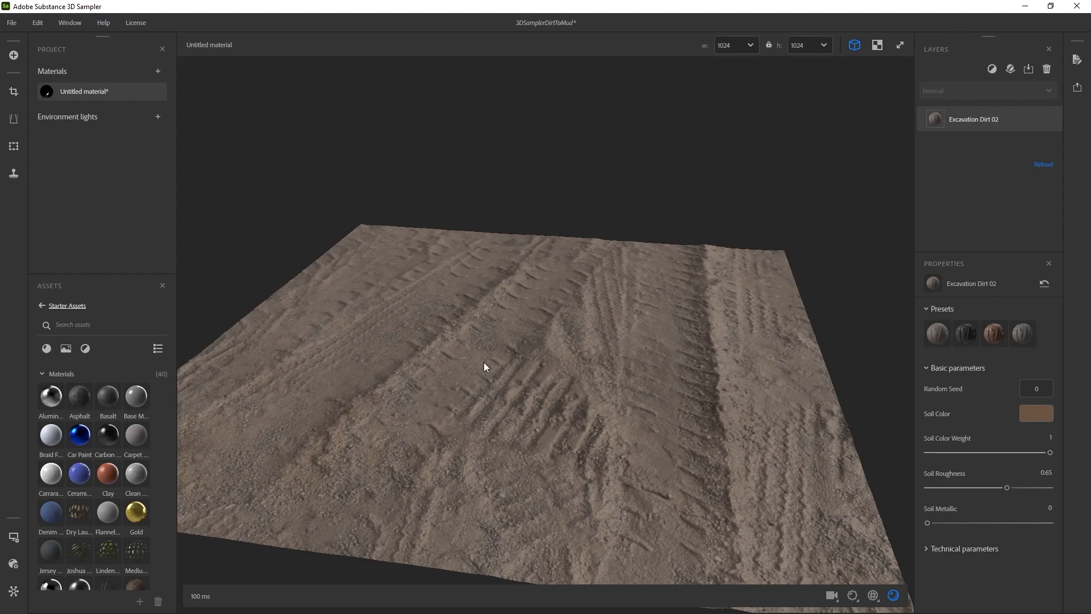
{"action": "mouse_move", "coordinate": [578, 294]}
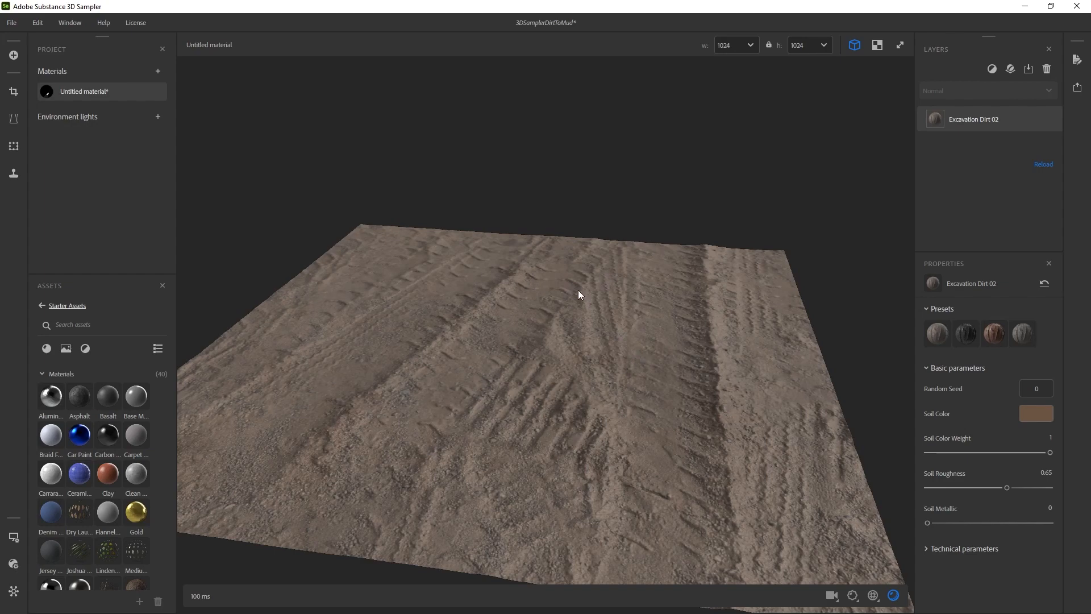
Add a Water filter layer above Excavation Dirt 02, flooding the ruts with muddy water
{"action": "left_click_drag", "start_coordinate": [577, 294], "coordinate": [489, 408]}
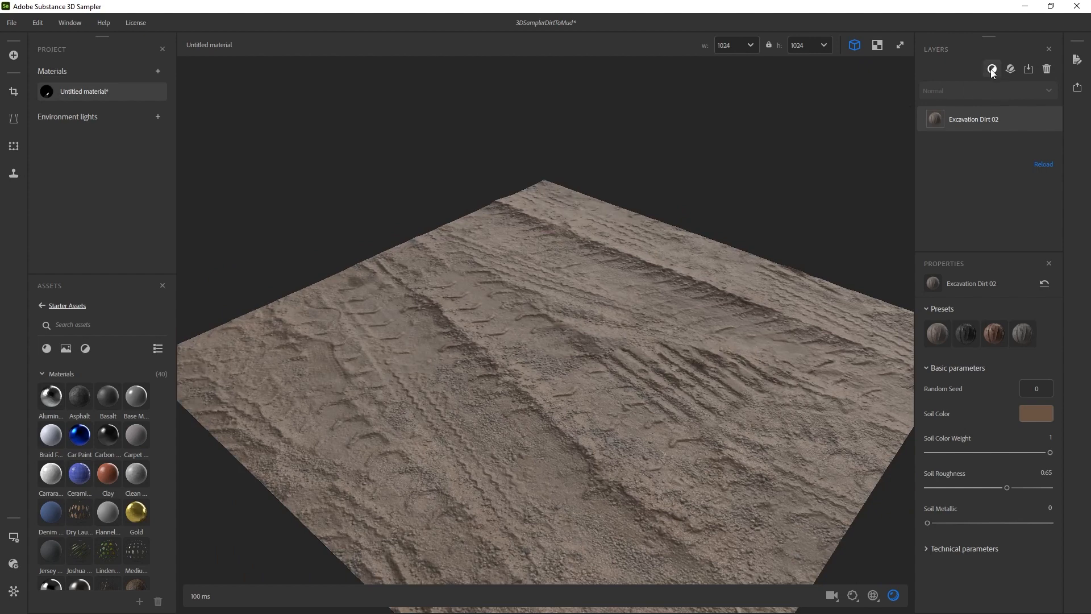
{"action": "left_click", "coordinate": [991, 69]}
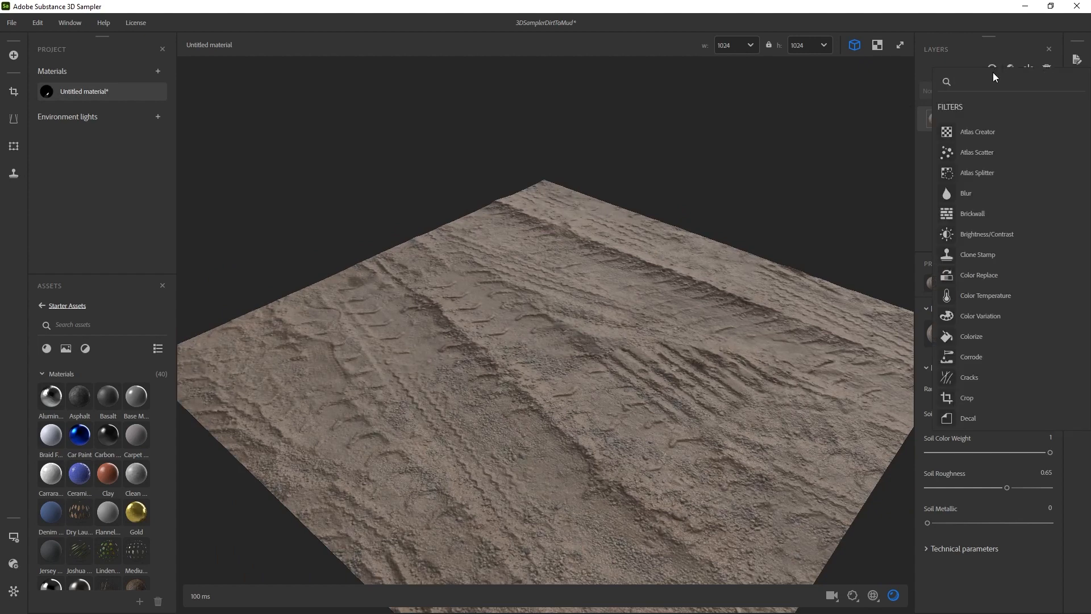
{"action": "type", "text": "water"}
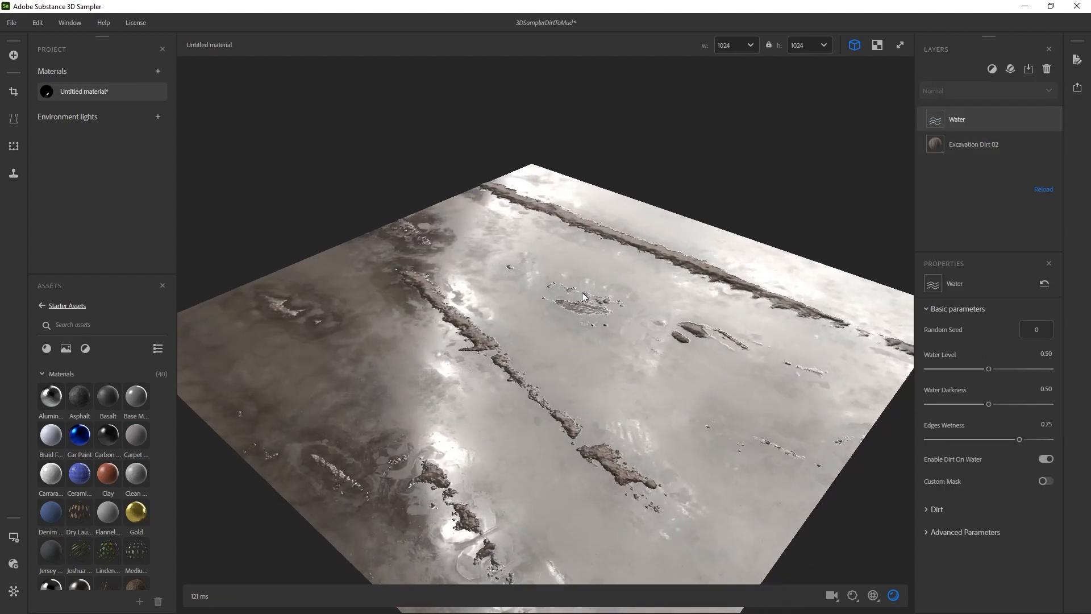
{"action": "left_click_drag", "start_coordinate": [584, 297], "coordinate": [691, 342]}
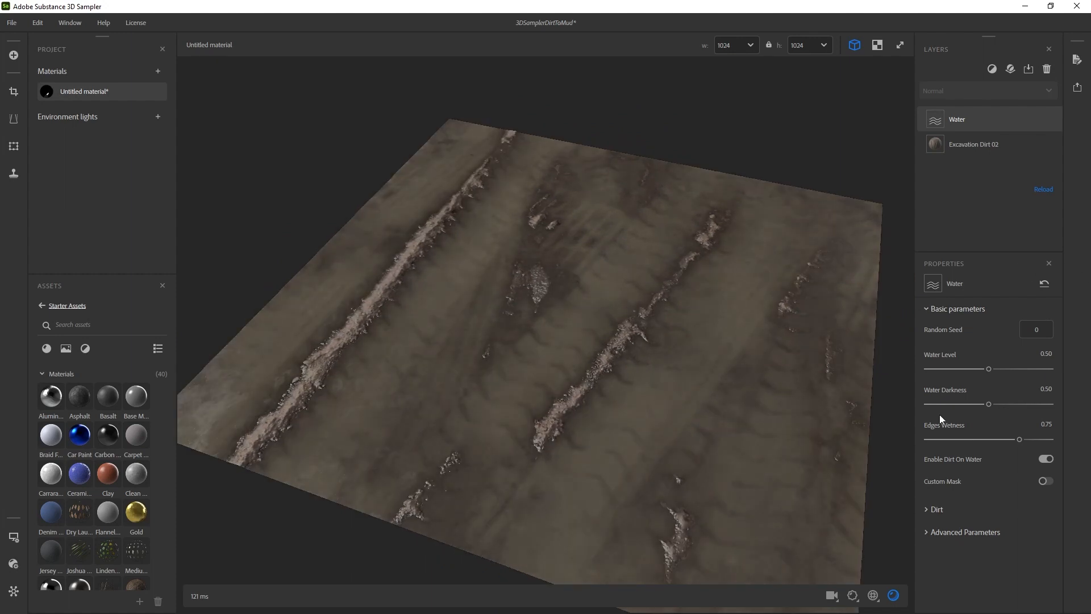
{"action": "mouse_move", "coordinate": [996, 244]}
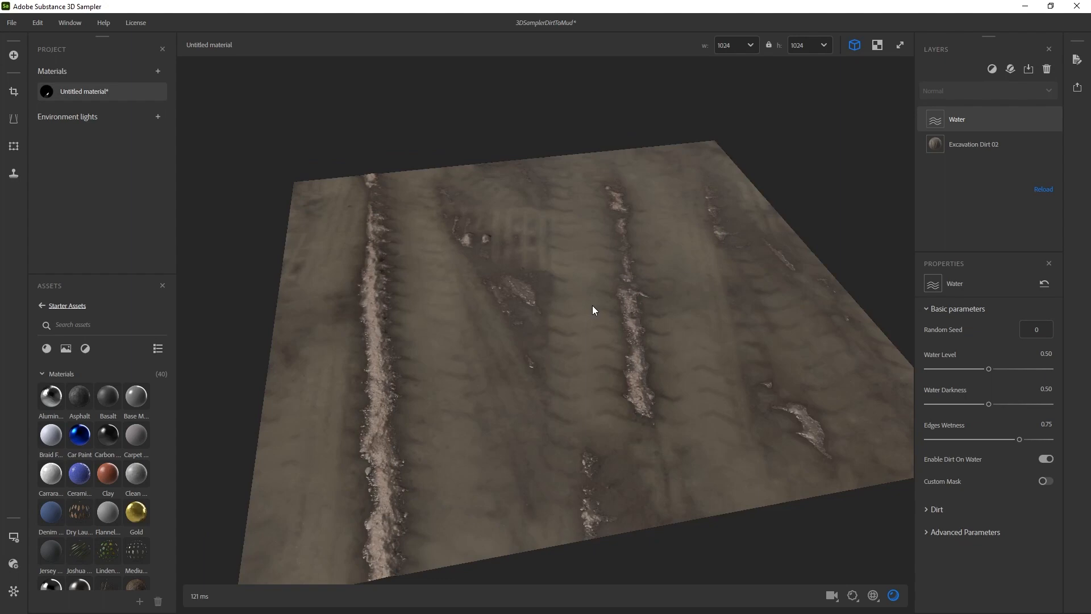
Lower the Water Level from 0.50 to 0.08, leaving small puddles in the tire tracks
{"action": "left_click_drag", "start_coordinate": [990, 368], "coordinate": [985, 368]}
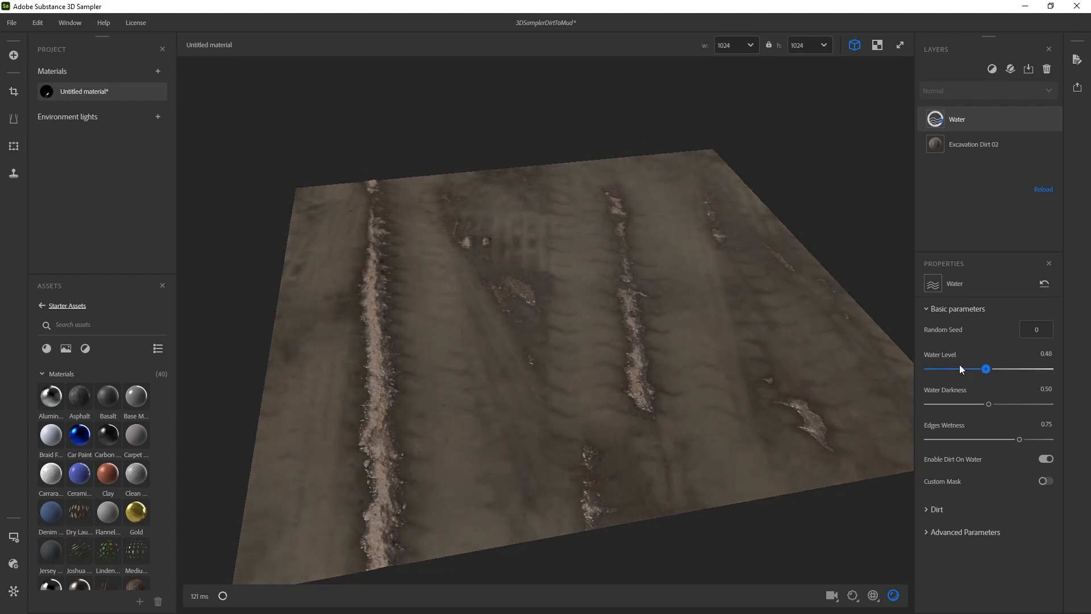
{"action": "left_click_drag", "start_coordinate": [985, 368], "coordinate": [943, 368]}
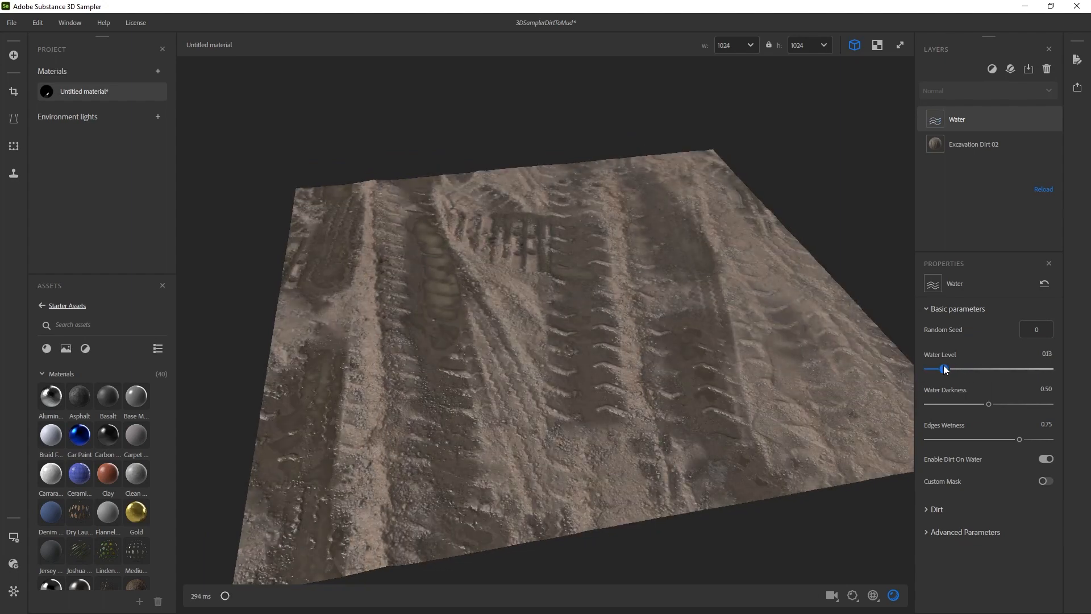
{"action": "left_click_drag", "start_coordinate": [944, 368], "coordinate": [941, 368]}
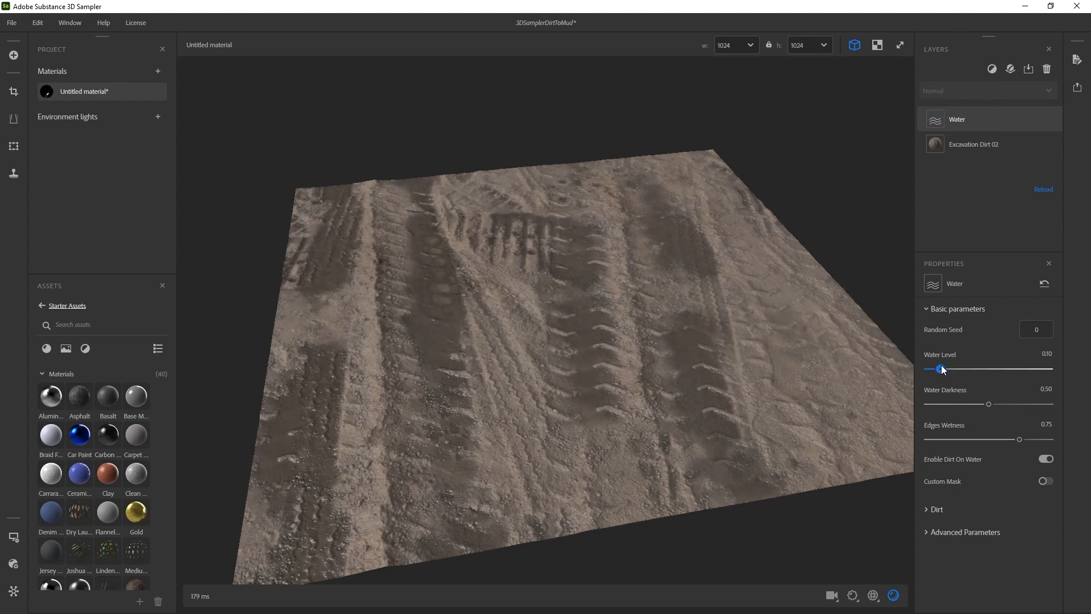
{"action": "left_click_drag", "start_coordinate": [942, 369], "coordinate": [938, 368]}
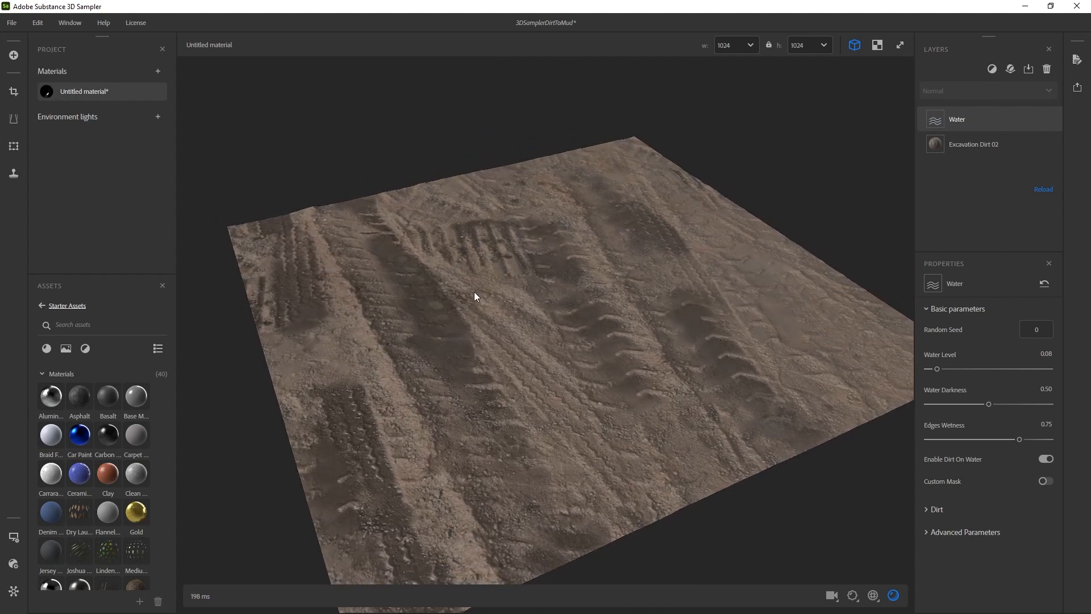
{"action": "mouse_move", "coordinate": [407, 240]}
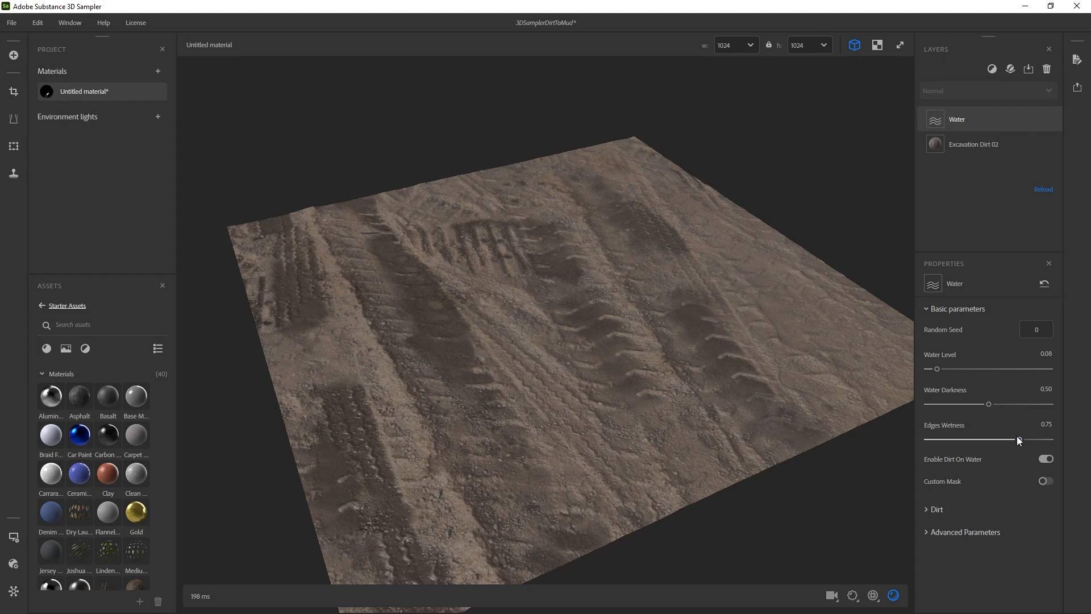
Nudge Edges Wetness from 0.75 down to about 0.71
{"action": "left_click_drag", "start_coordinate": [981, 440], "coordinate": [1023, 440]}
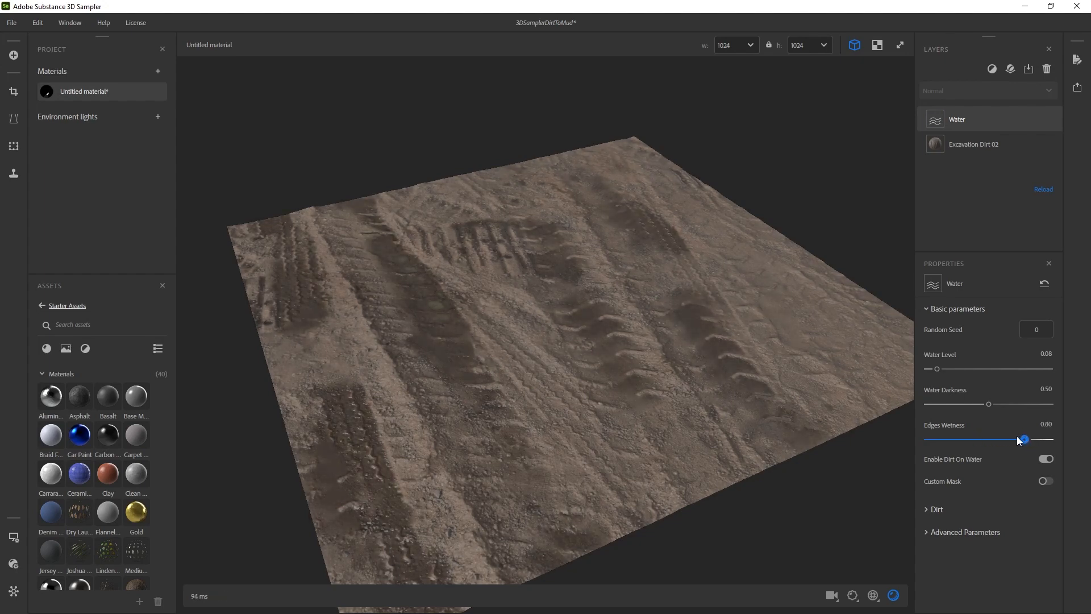
{"action": "left_click_drag", "start_coordinate": [1023, 439], "coordinate": [1016, 439]}
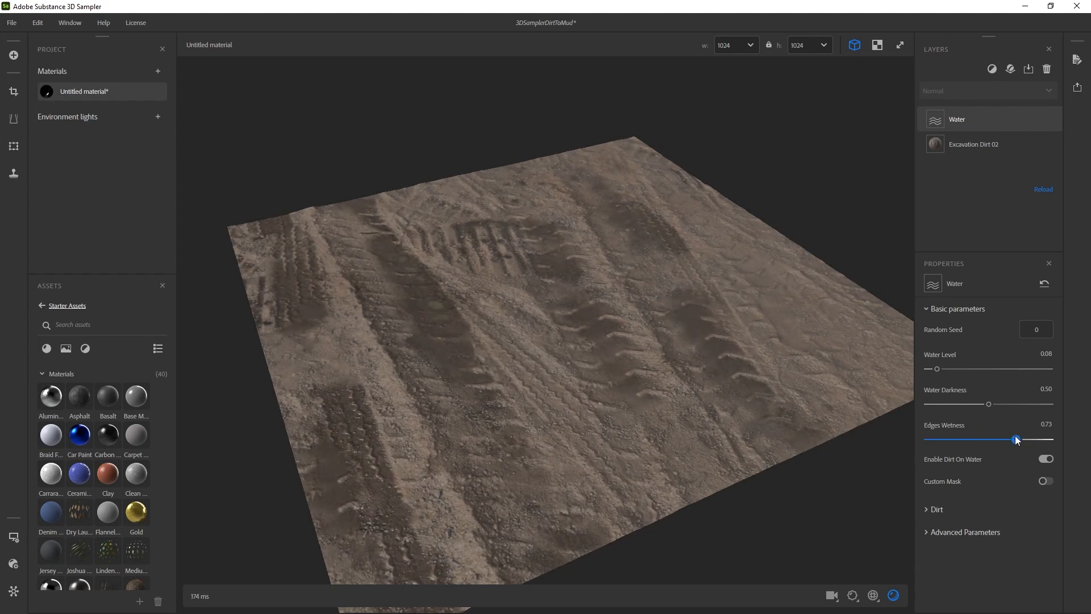
{"action": "left_click_drag", "start_coordinate": [1016, 439], "coordinate": [1013, 439]}
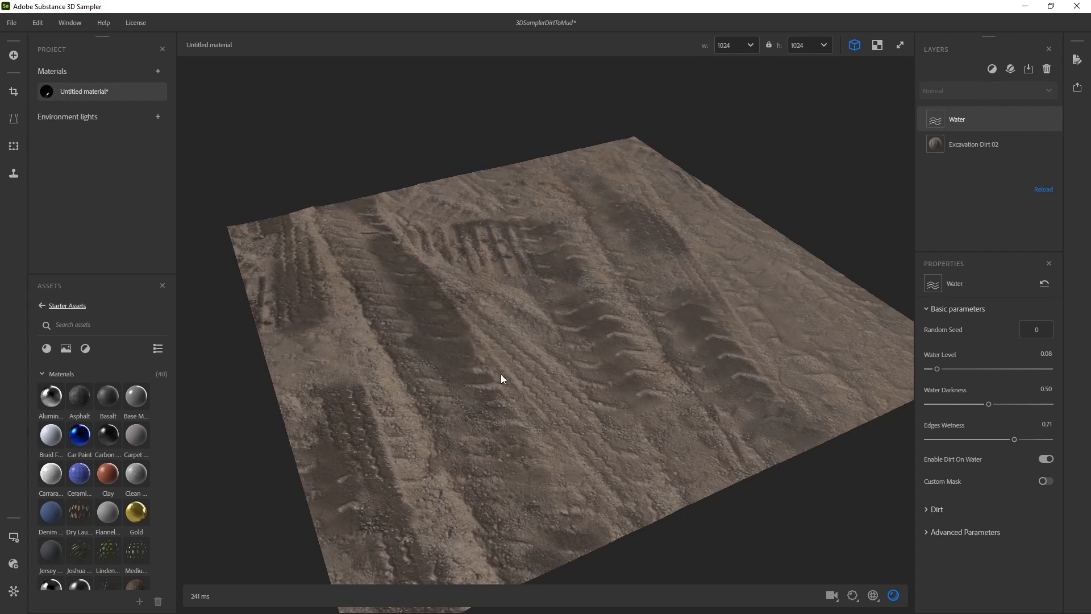
{"action": "mouse_move", "coordinate": [931, 534]}
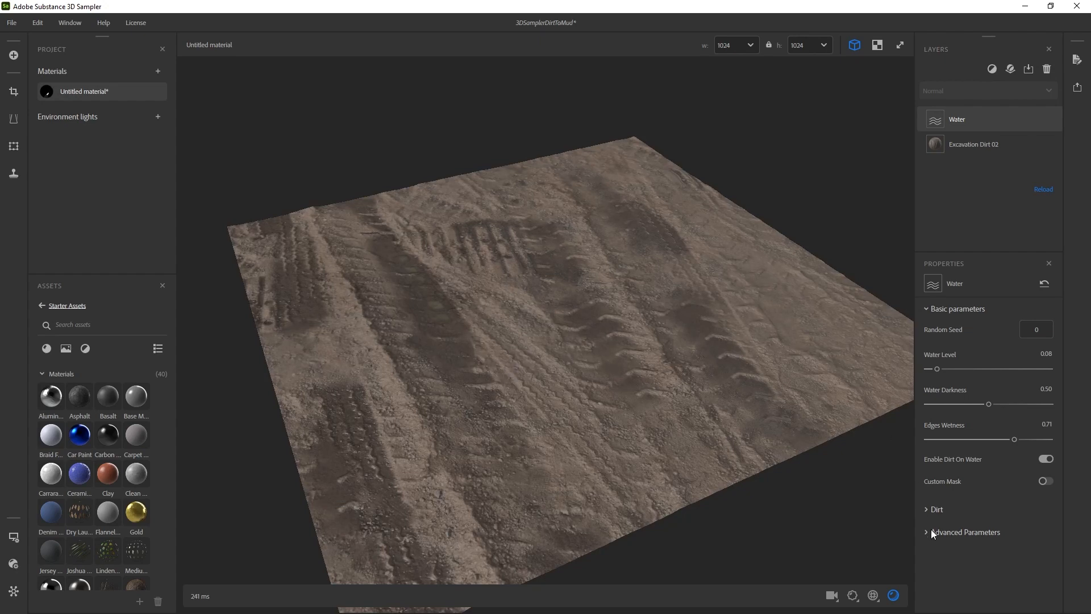
In Advanced Parameters, set Edges Wetness Distance to 0.16 and raise Depth Blur Amount to 0.66
{"action": "left_click", "coordinate": [967, 532]}
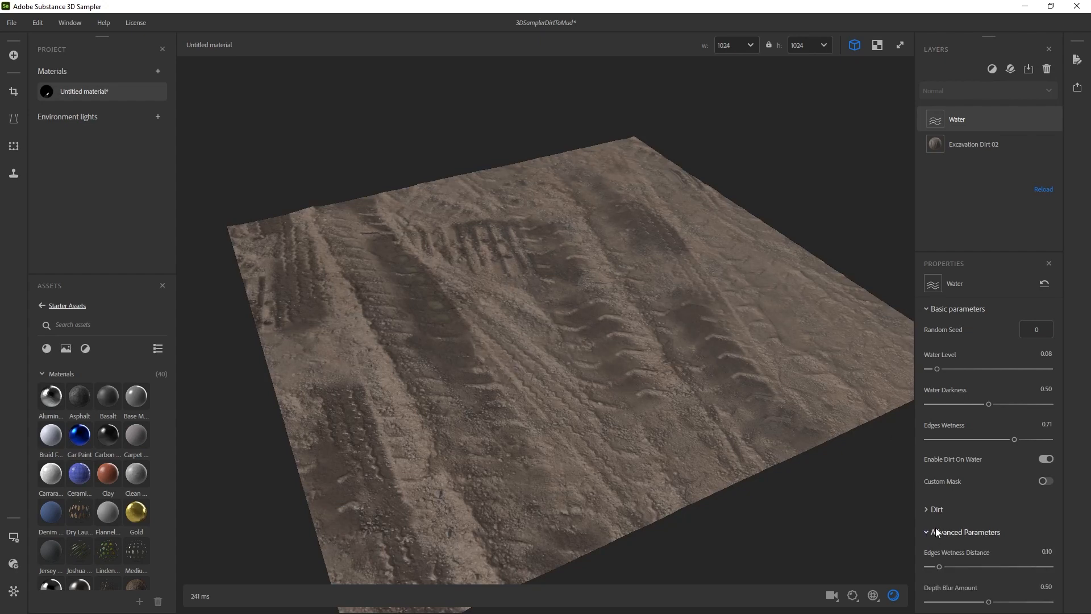
{"action": "scroll", "scroll_direction": "down", "scroll_amount": 3}
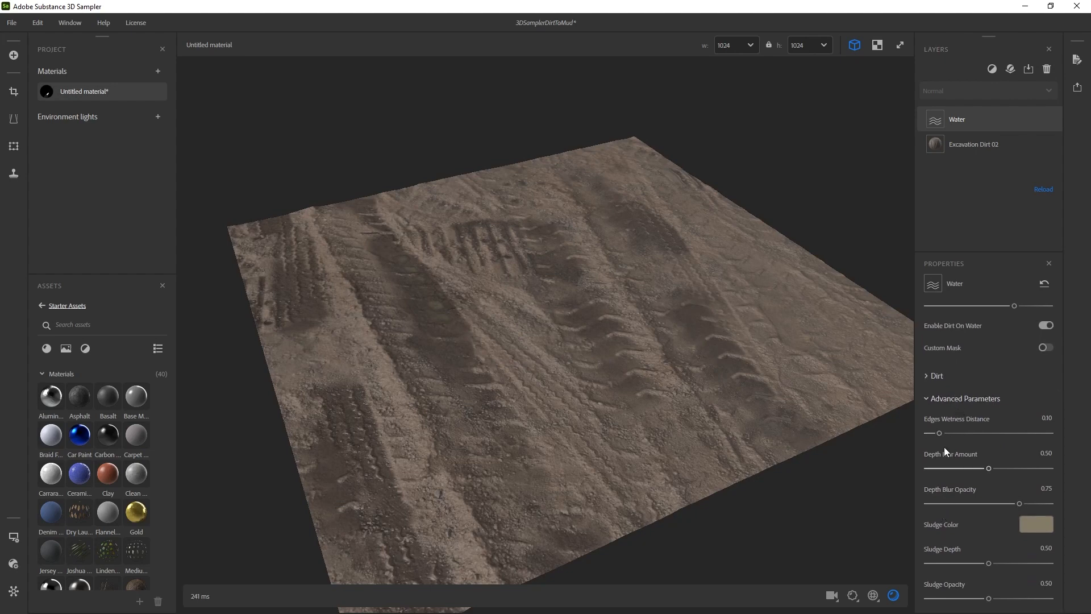
{"action": "left_click_drag", "start_coordinate": [937, 433], "coordinate": [954, 433]}
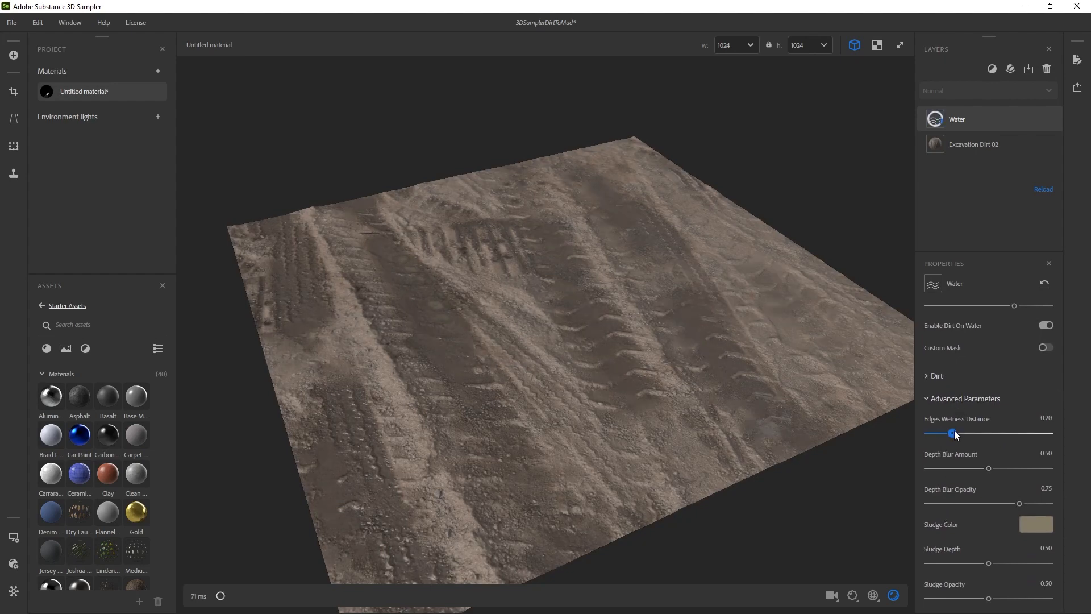
{"action": "left_click_drag", "start_coordinate": [955, 433], "coordinate": [945, 433]}
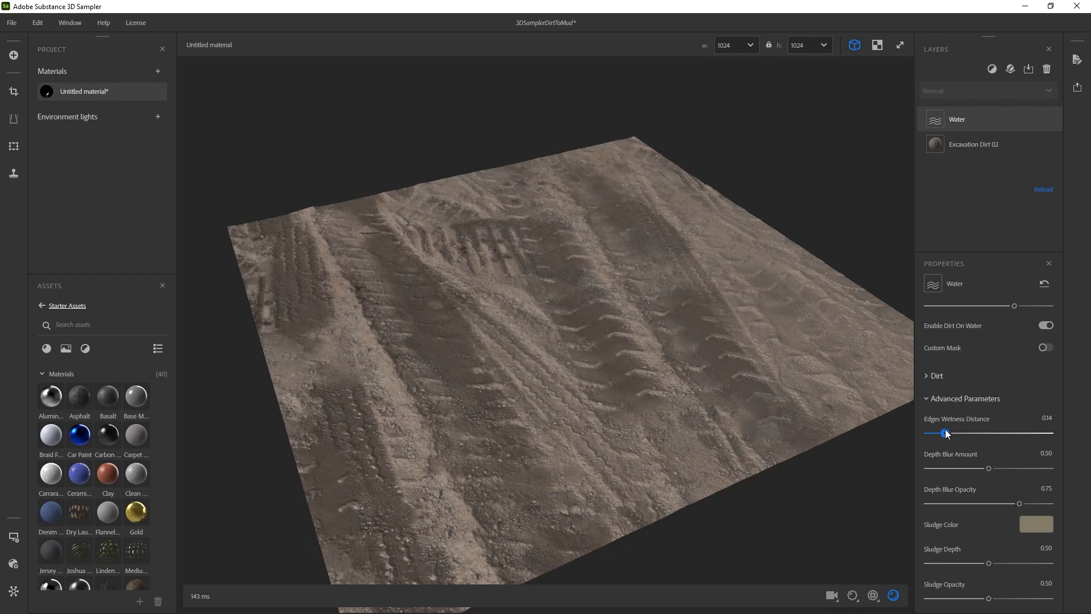
{"action": "left_click_drag", "start_coordinate": [935, 433], "coordinate": [947, 433]}
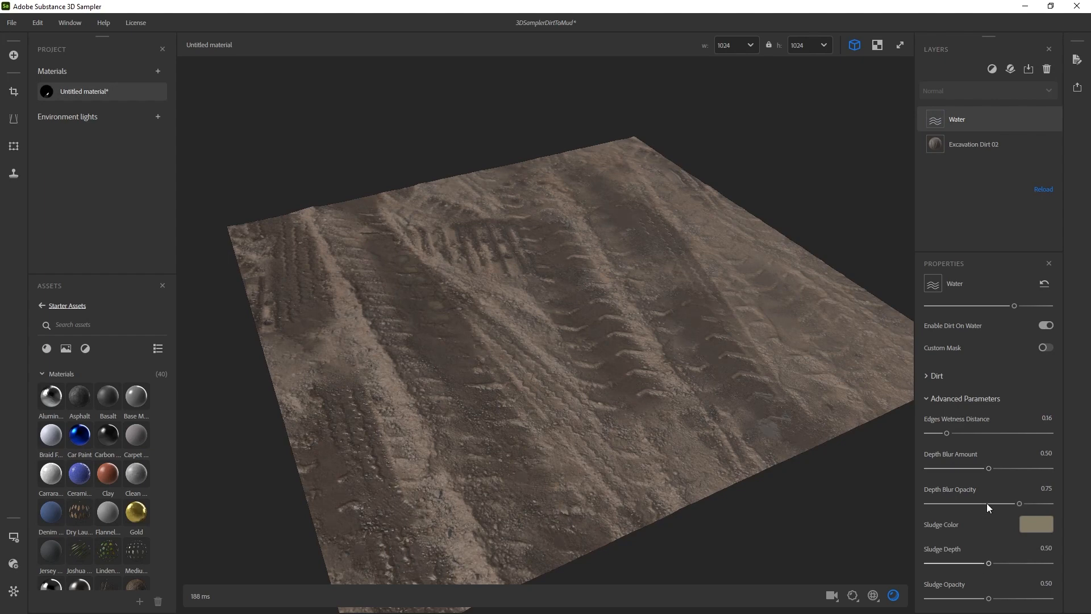
{"action": "left_click_drag", "start_coordinate": [989, 468], "coordinate": [1008, 468]}
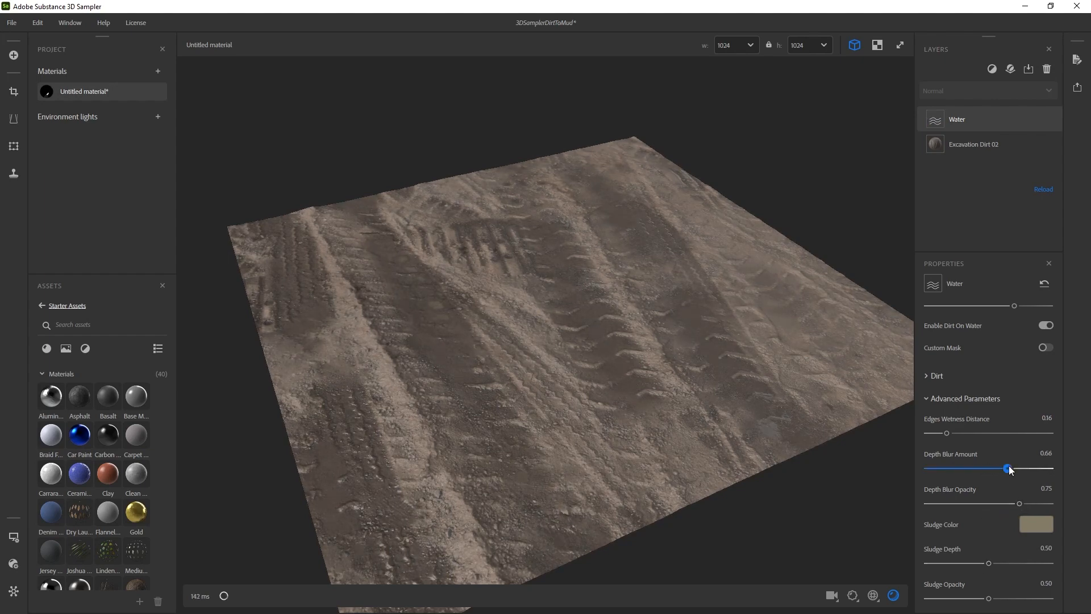